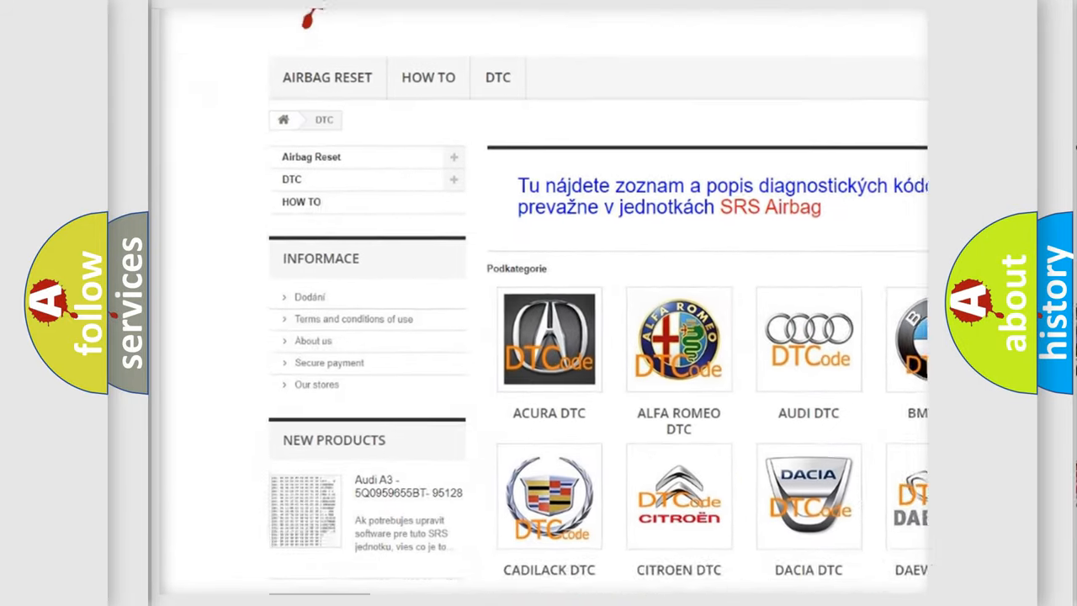
{"action": "scroll", "scroll_direction": "down", "scroll_amount": 3}
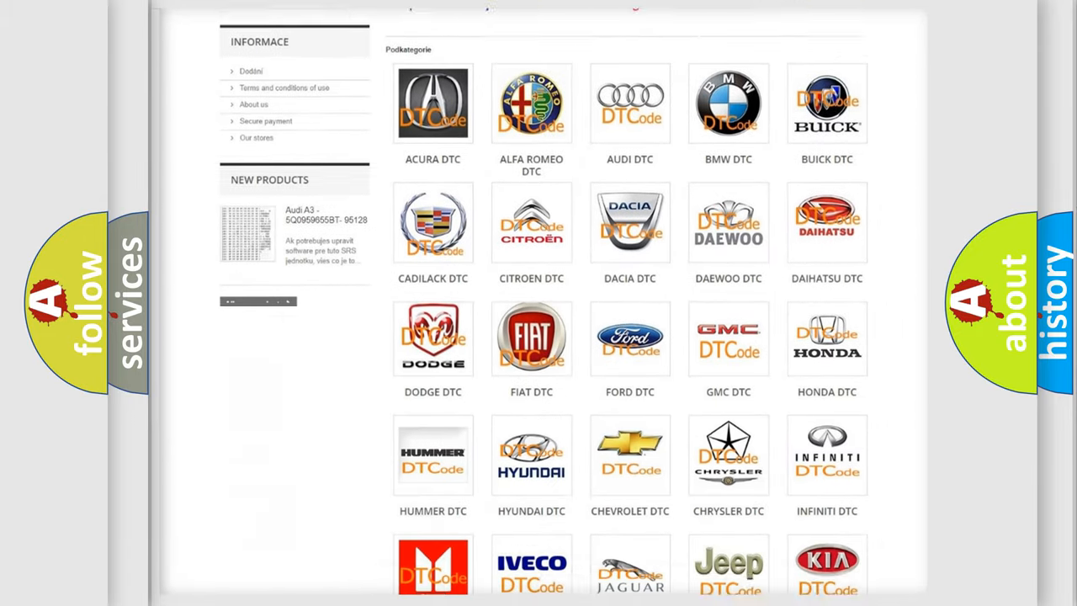
{"action": "scroll", "scroll_direction": "down", "scroll_amount": 3}
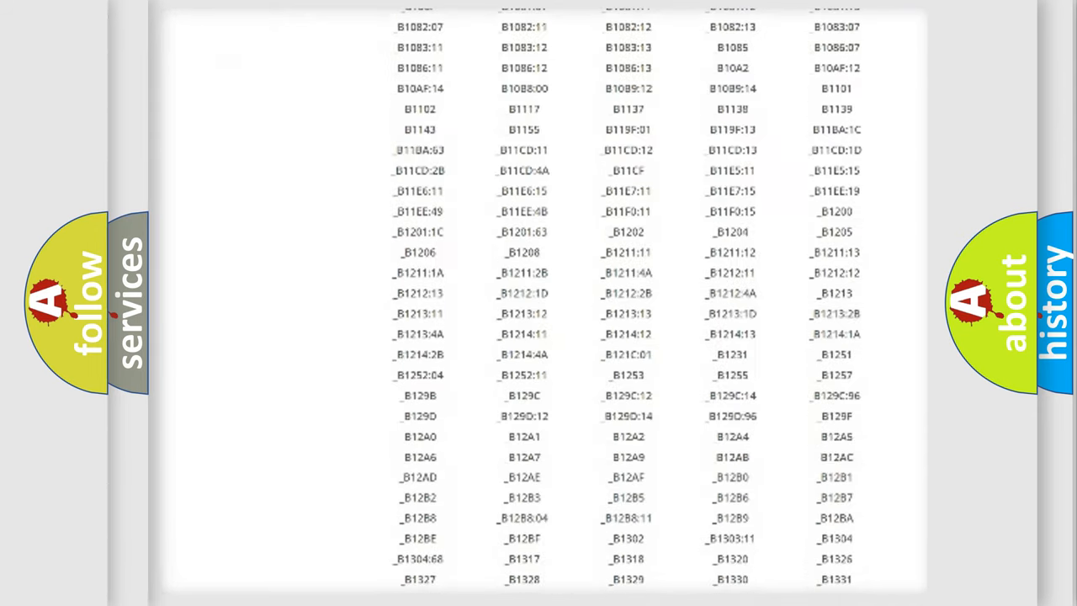
{"action": "scroll", "scroll_direction": "down", "scroll_amount": 3}
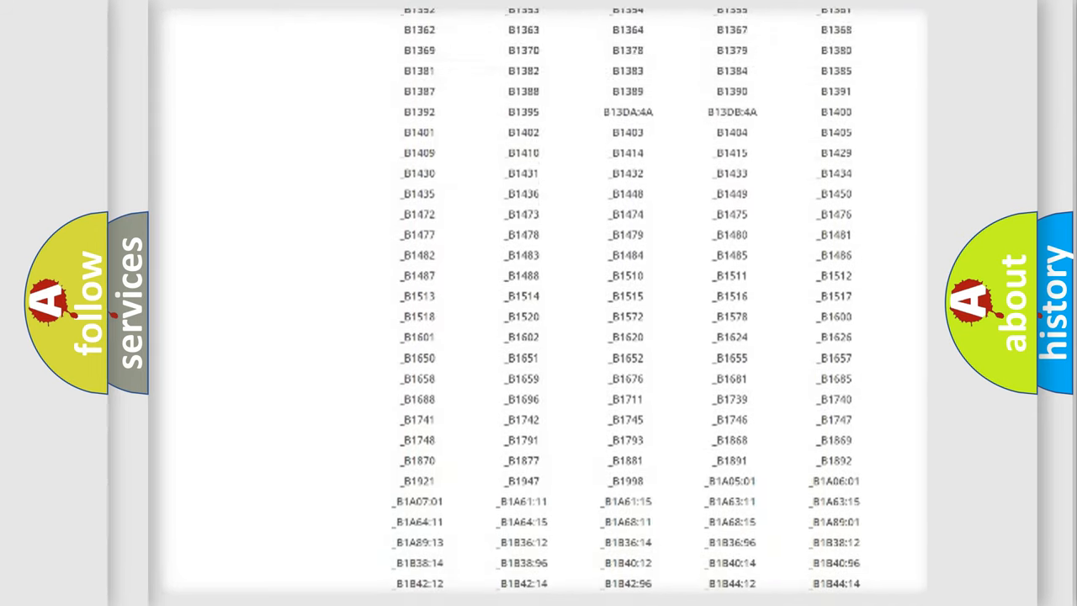